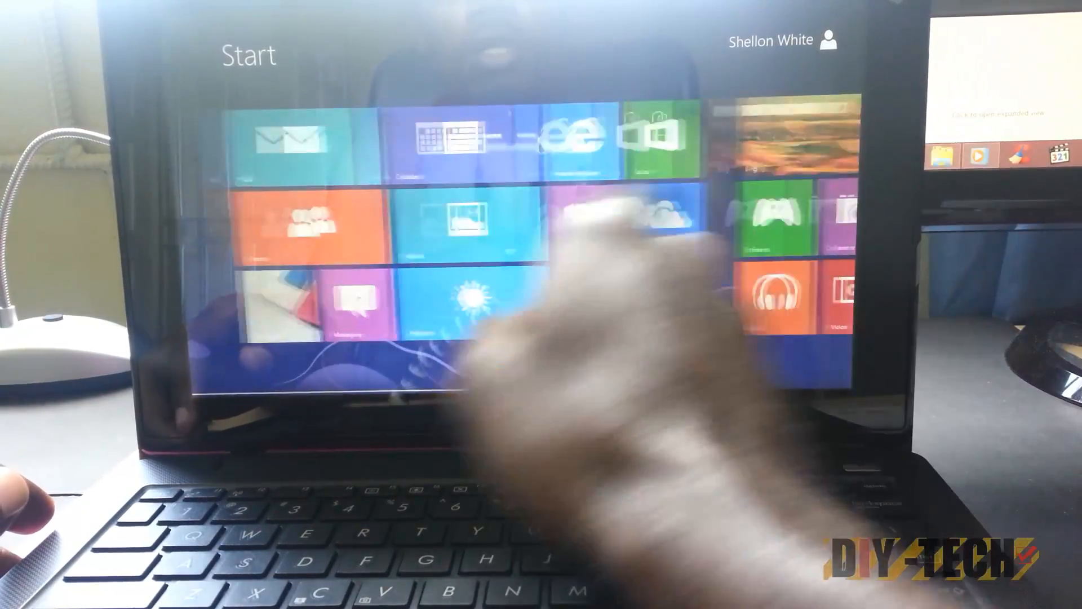
Swipe across the Start screen tiles toward the Desktop tile
scroll("right", 3)
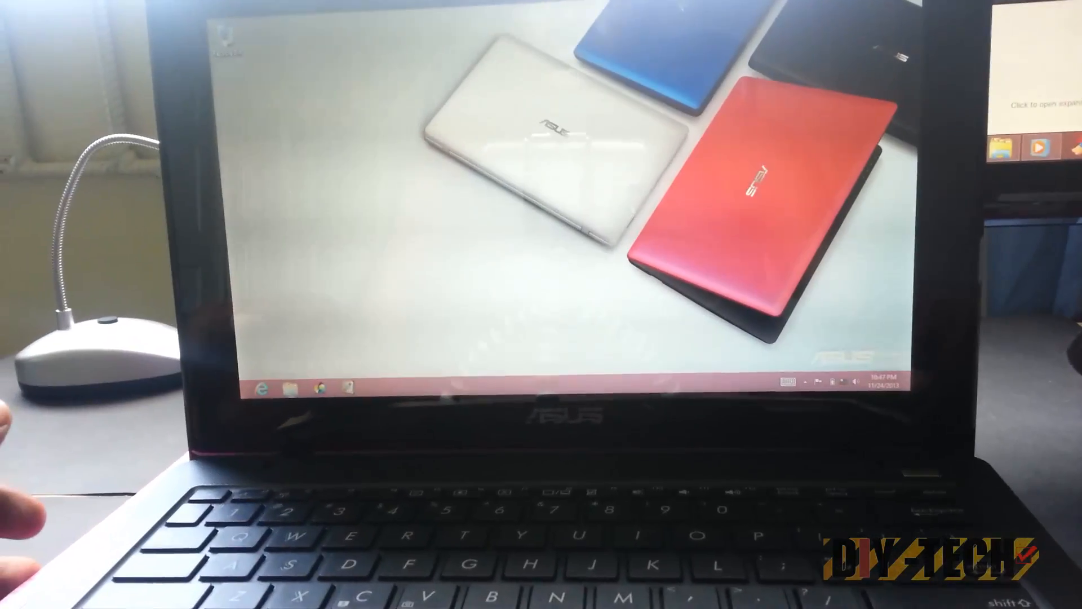
left_click(293, 386)
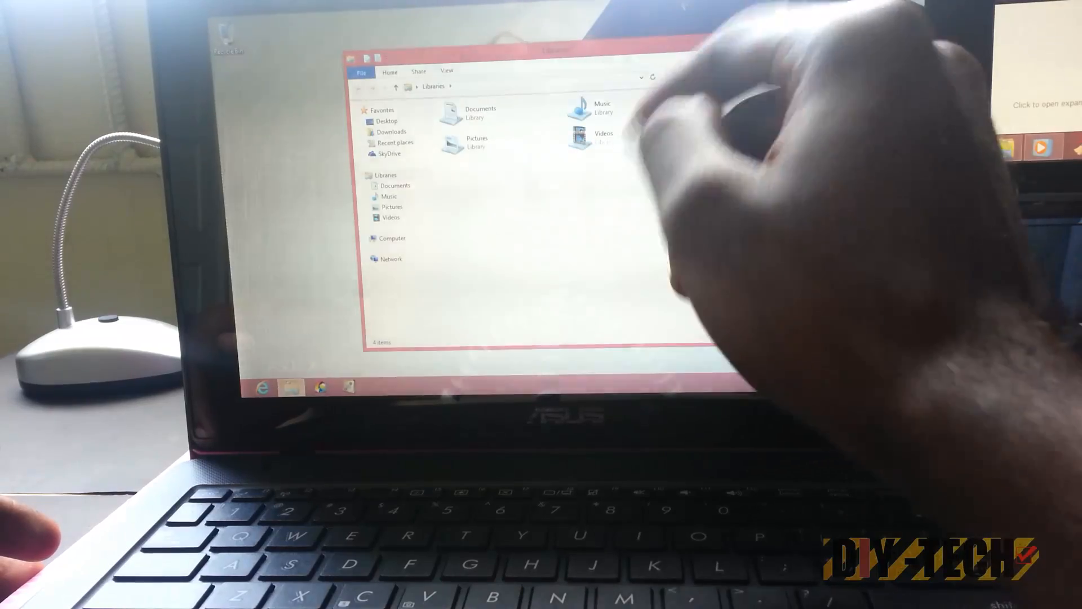
left_click(476, 142)
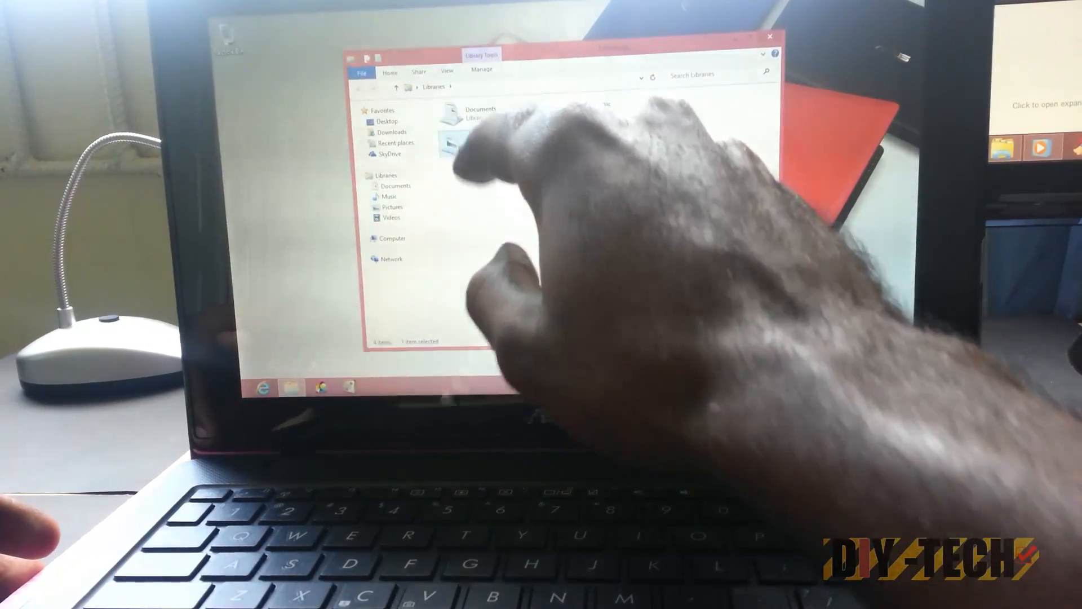
double_click(453, 143)
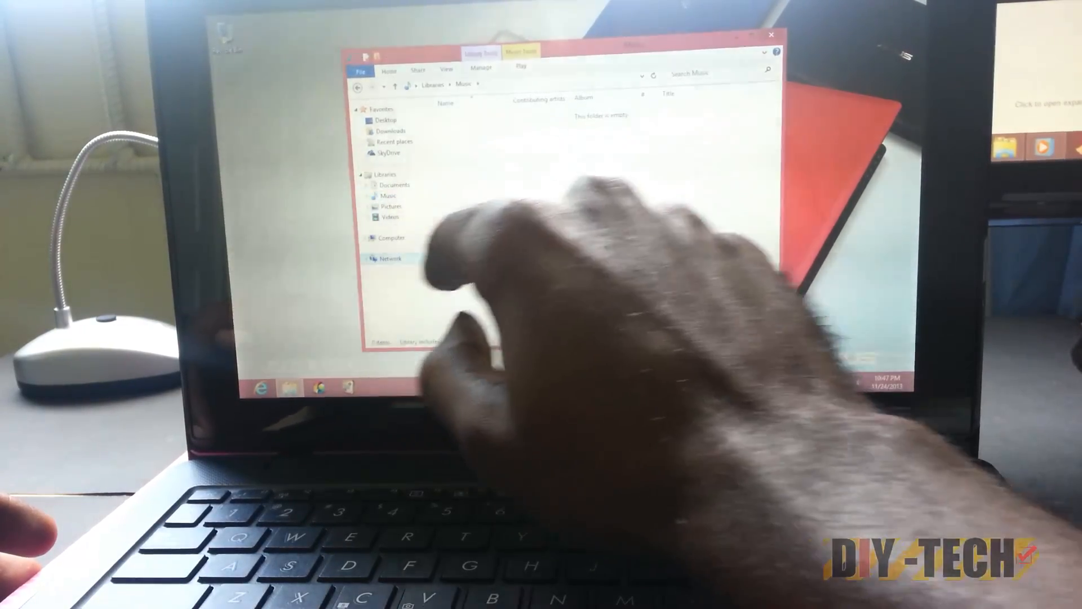
left_click(391, 258)
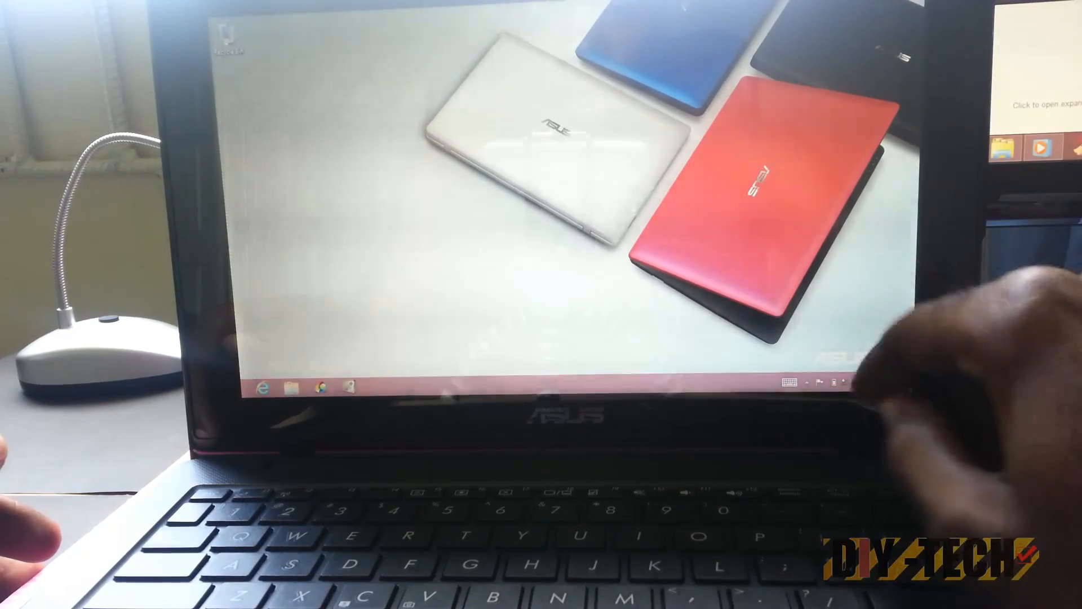
Show the taskbar date-and-clock flyout for November 2013, then dismiss it
left_click(878, 381)
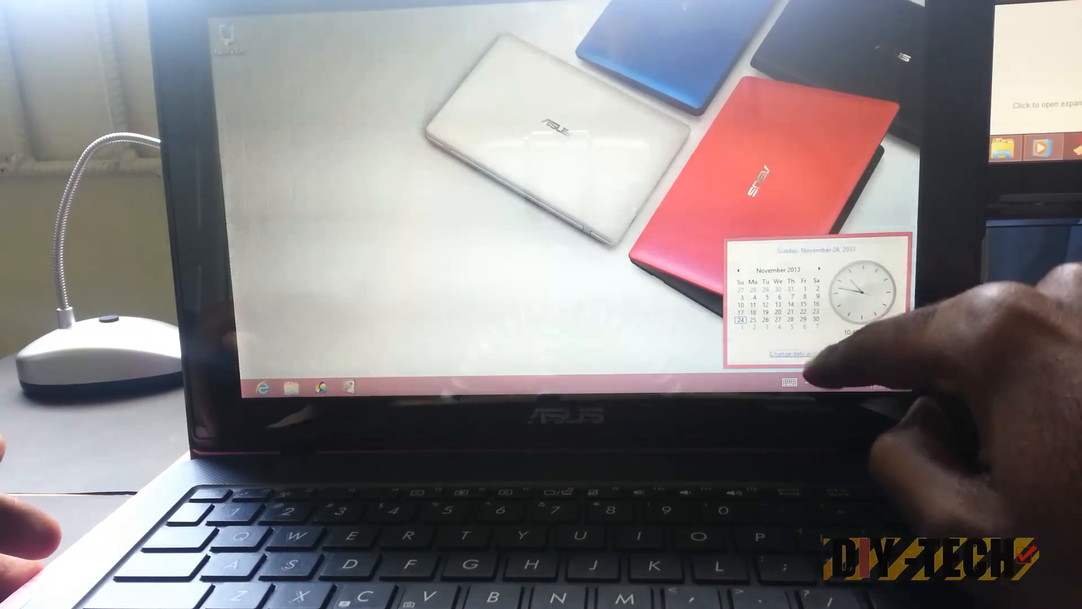
left_click(793, 353)
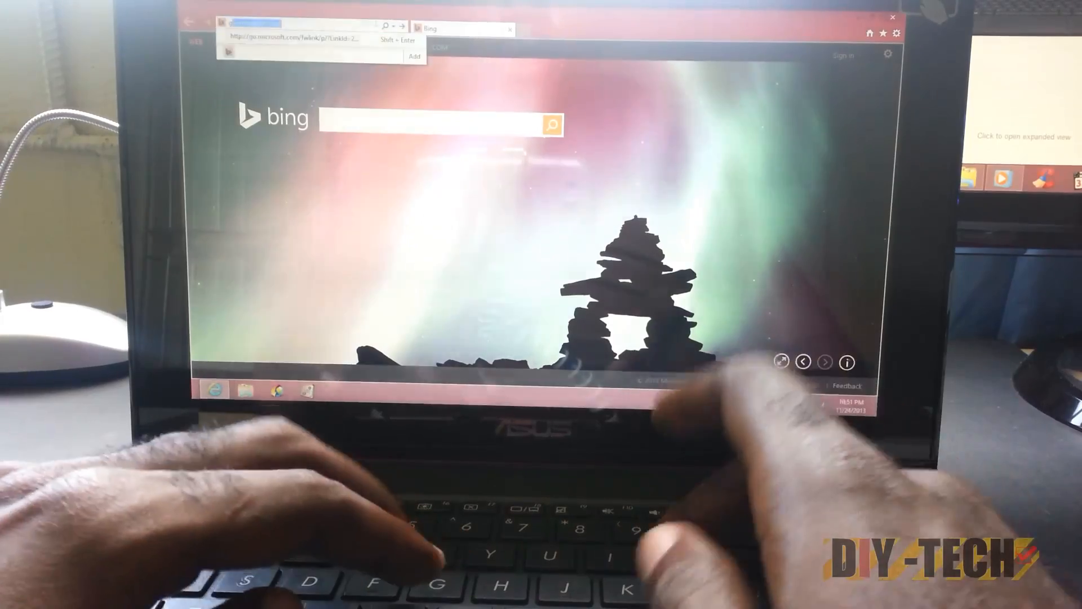
Enter 'google' in the address bar to load the Google homepage
type("google")
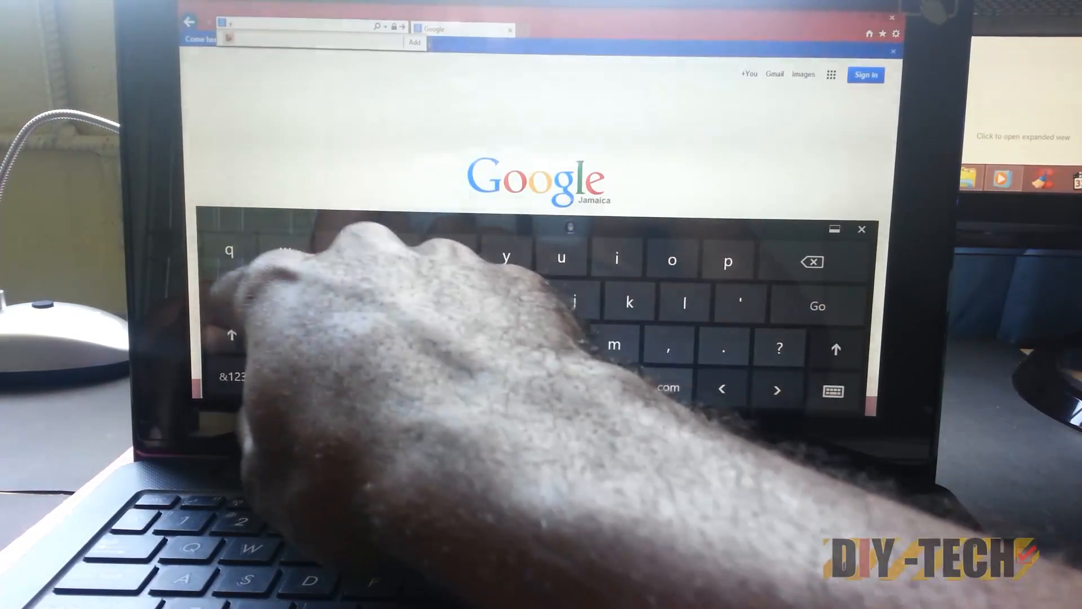
Enter 'yah' in the address bar to load the Yahoo homepage
type("yahoo.com/")
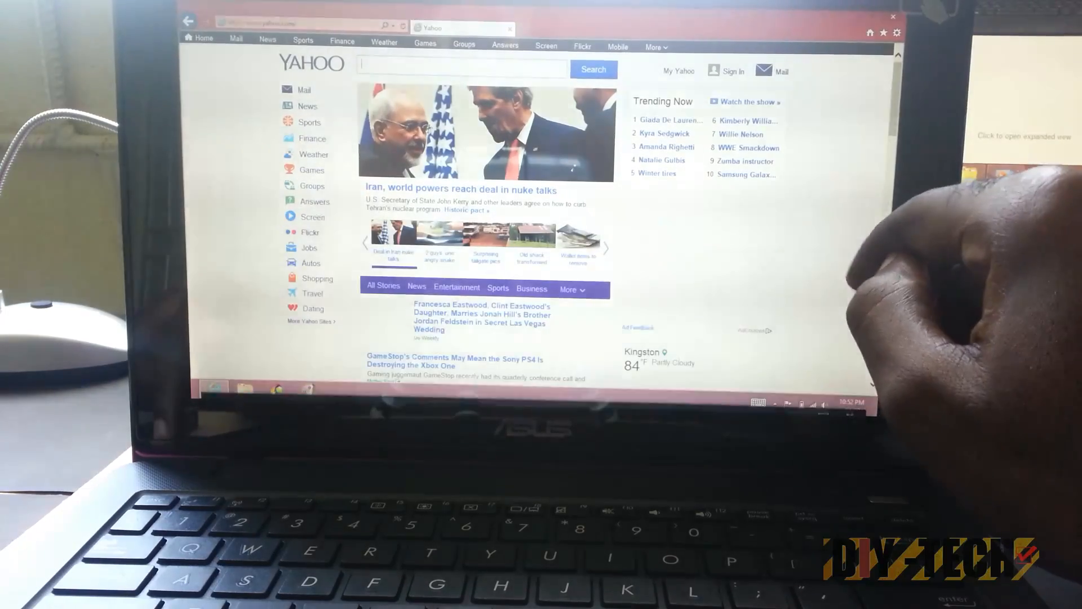
Scroll down the Yahoo News story list past the Iran deal headlines
scroll("down", 3)
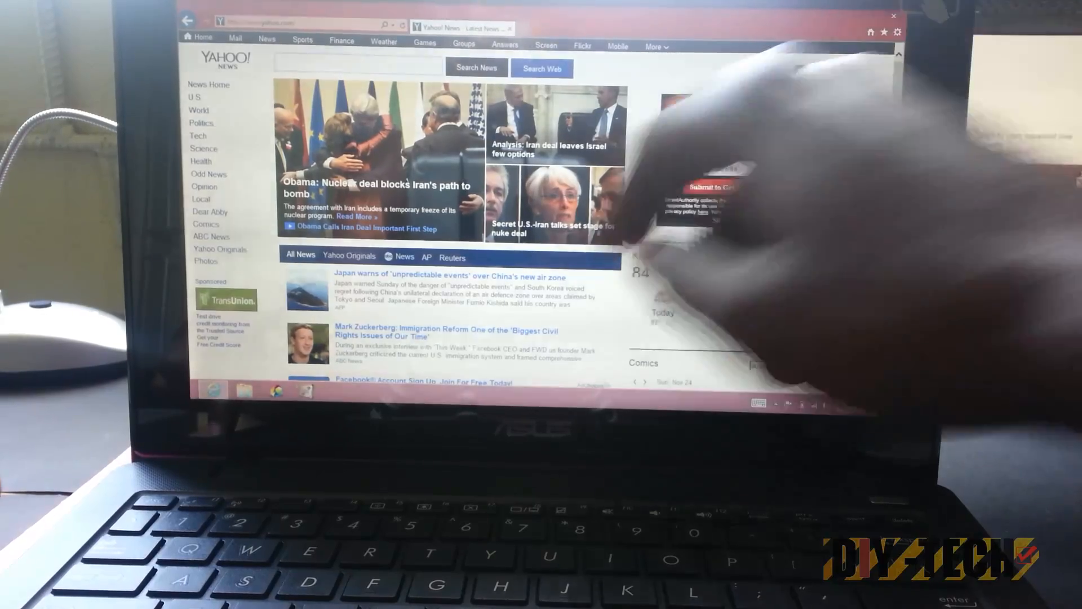
scroll("down", 3)
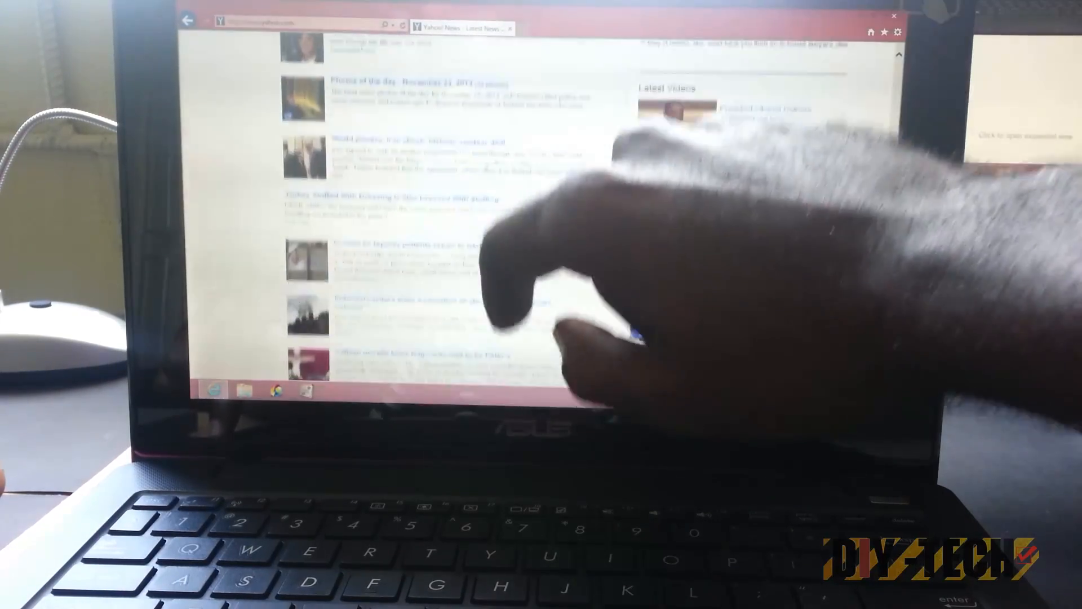